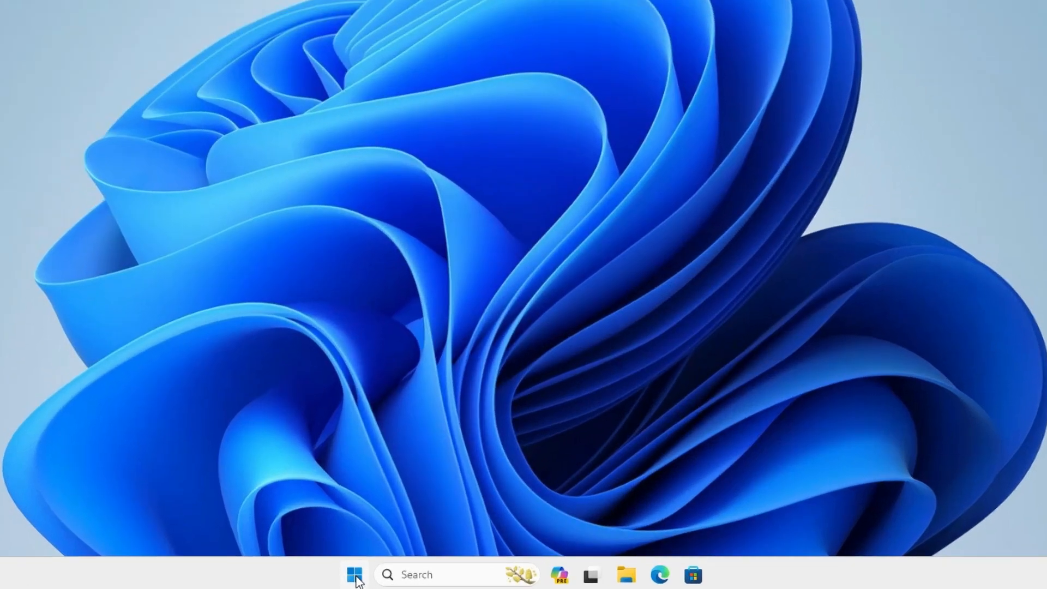
# Search 'se' in Start and launch Settings from the best match
pyautogui.write('se')
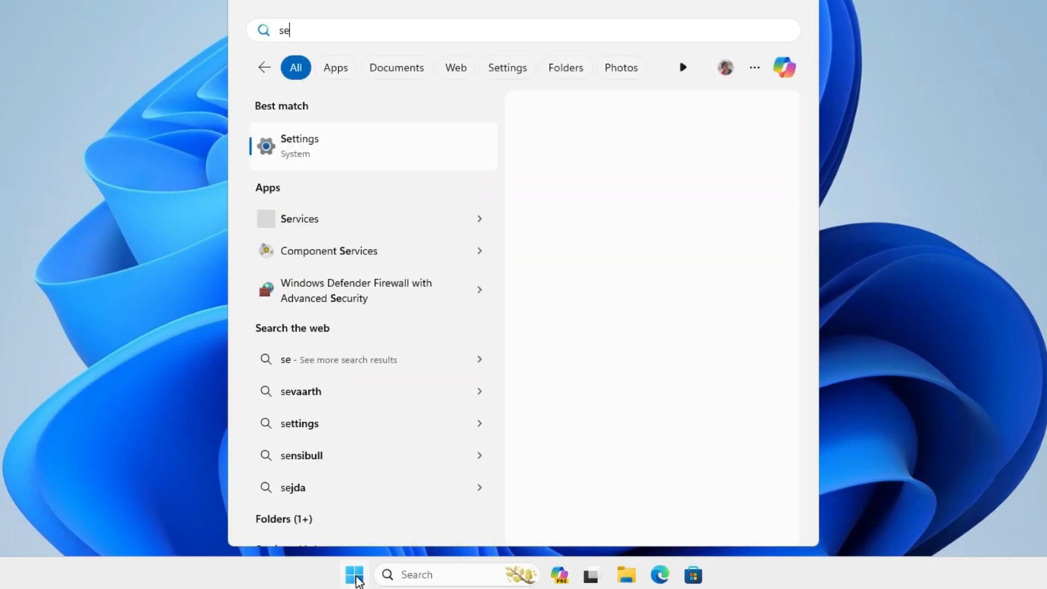
pyautogui.click(299, 145)
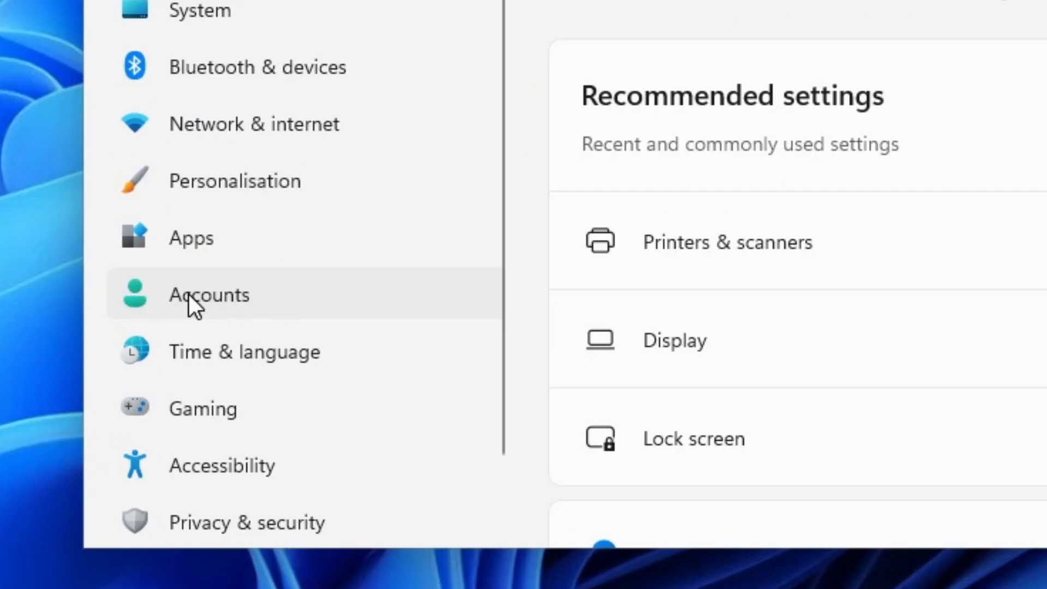
# Go to Accounts and scroll down to reach Email & accounts
pyautogui.click(207, 294)
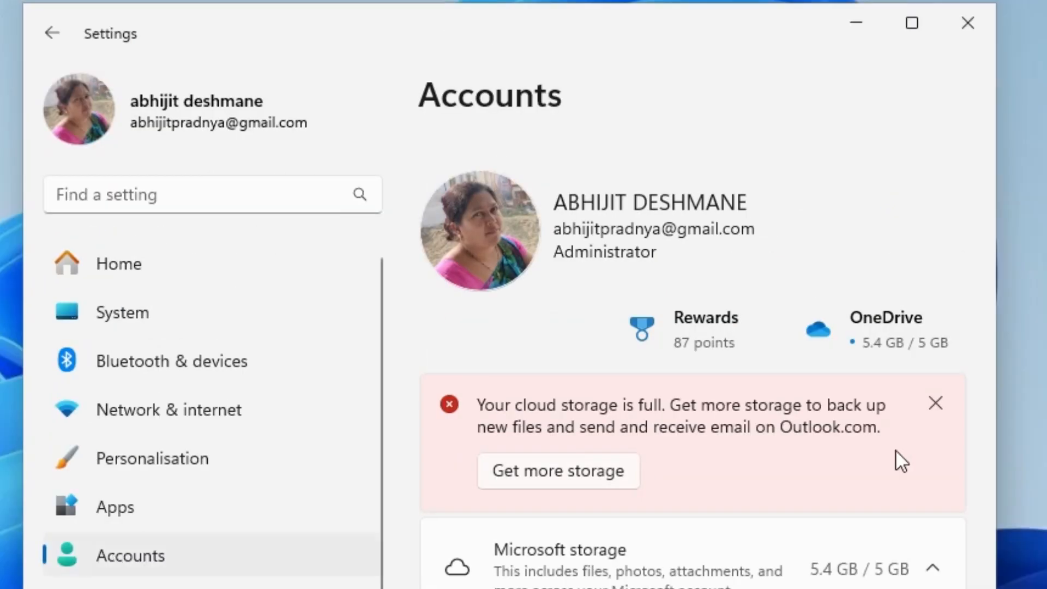
pyautogui.scroll(-3)
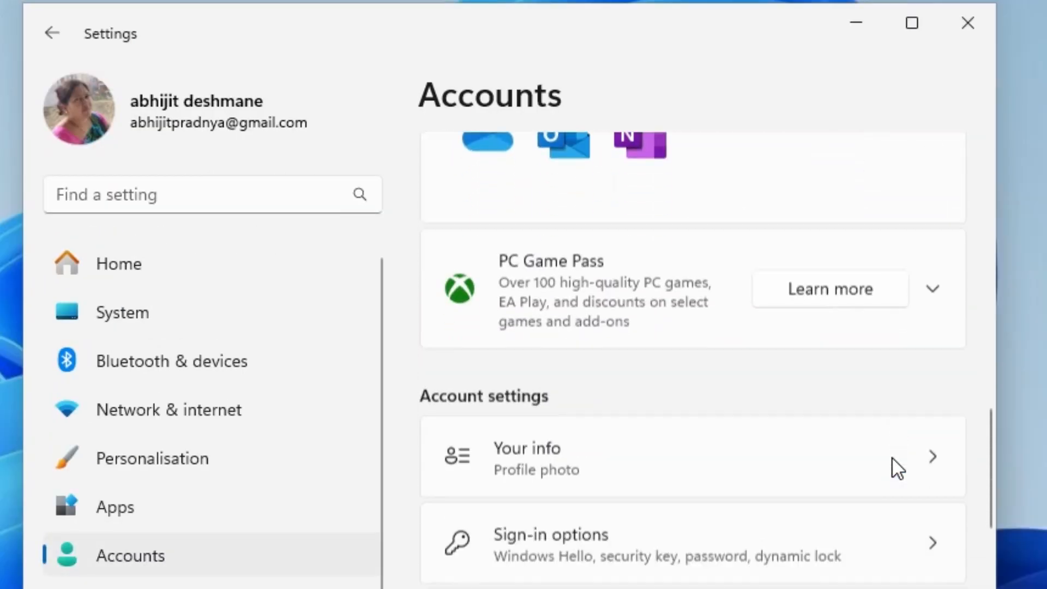
pyautogui.scroll(-3)
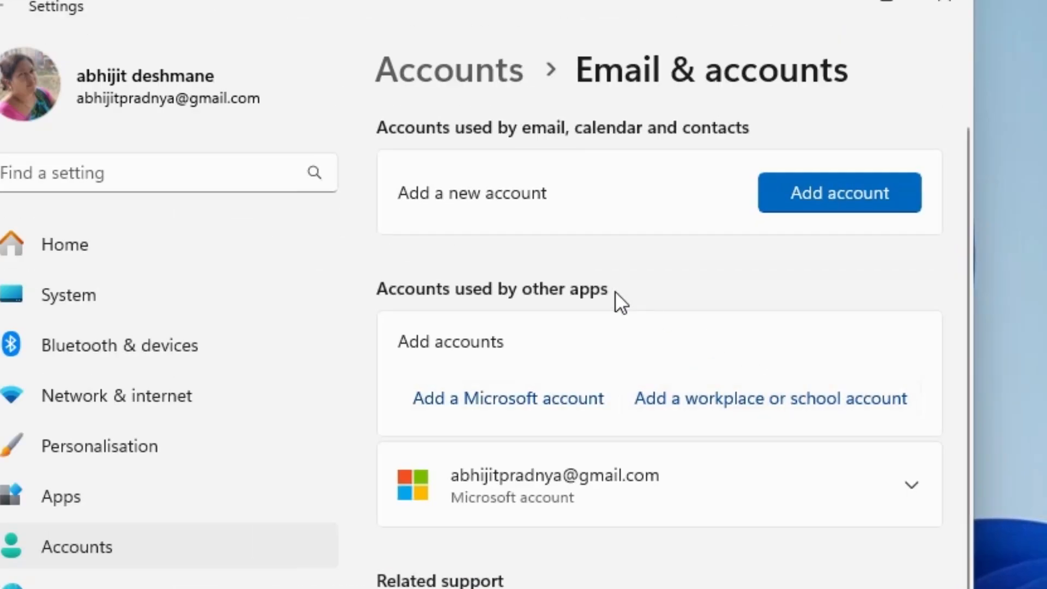
pyautogui.moveTo(528, 194)
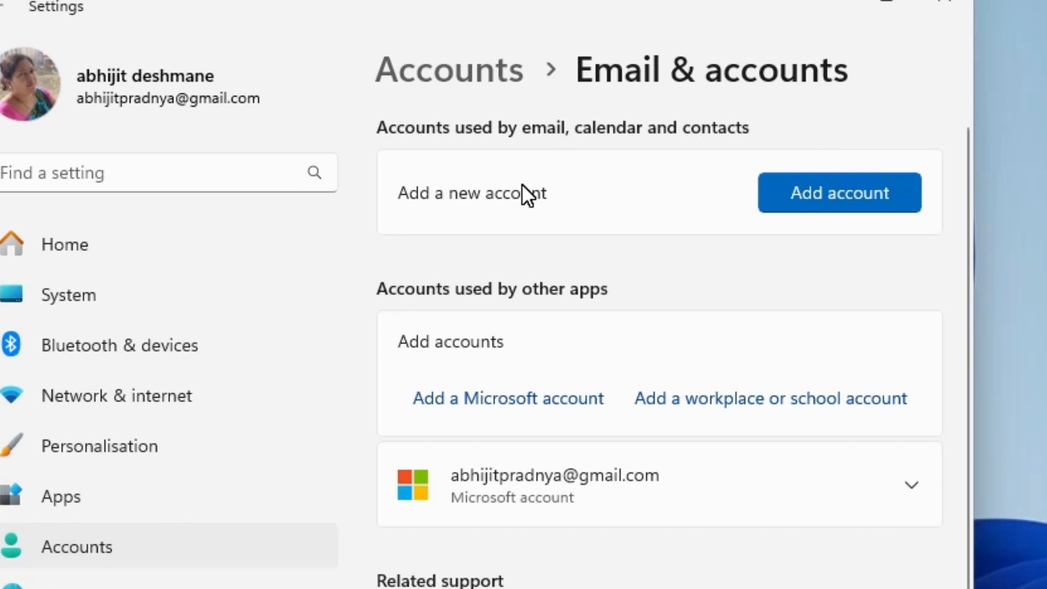
pyautogui.moveTo(402, 411)
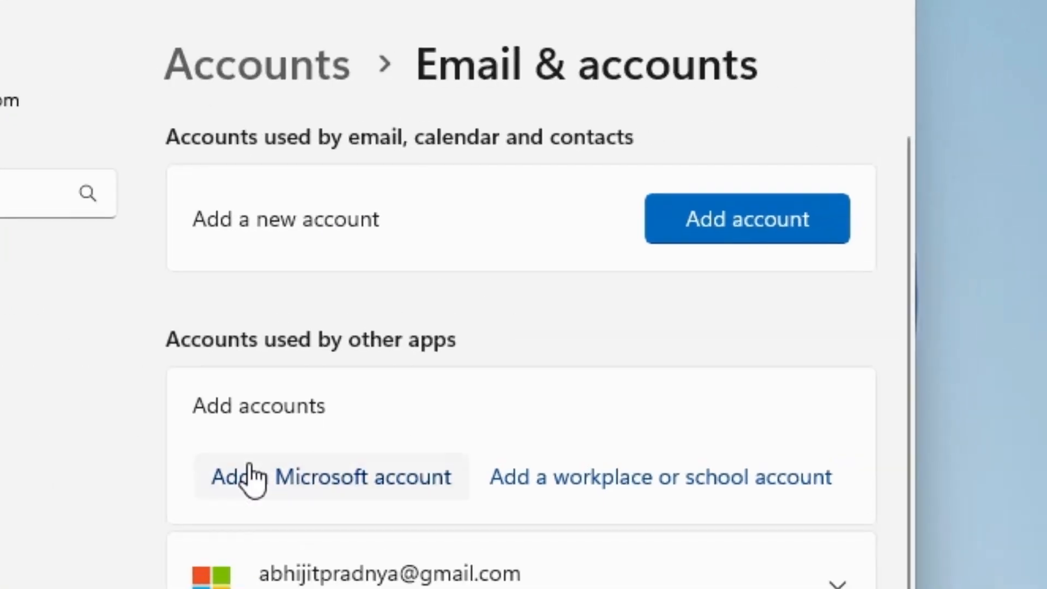
pyautogui.moveTo(740, 190)
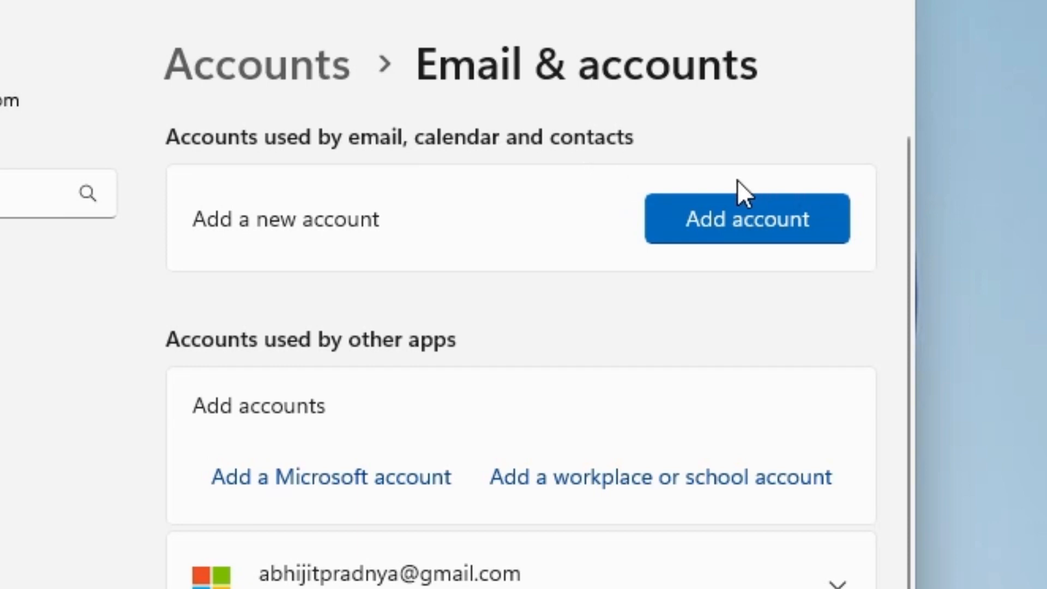
pyautogui.moveTo(271, 154)
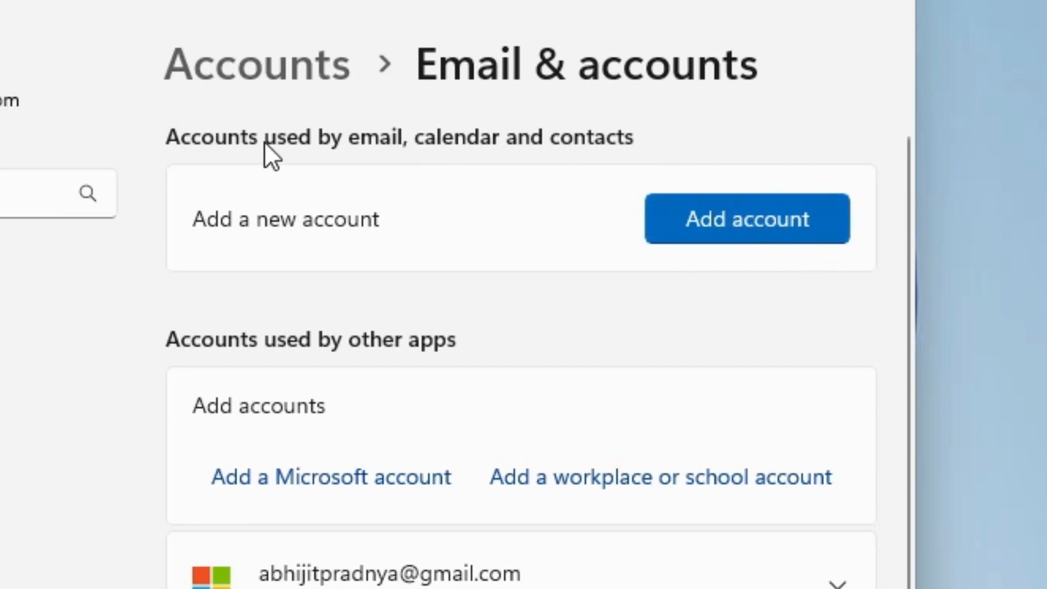
pyautogui.moveTo(394, 164)
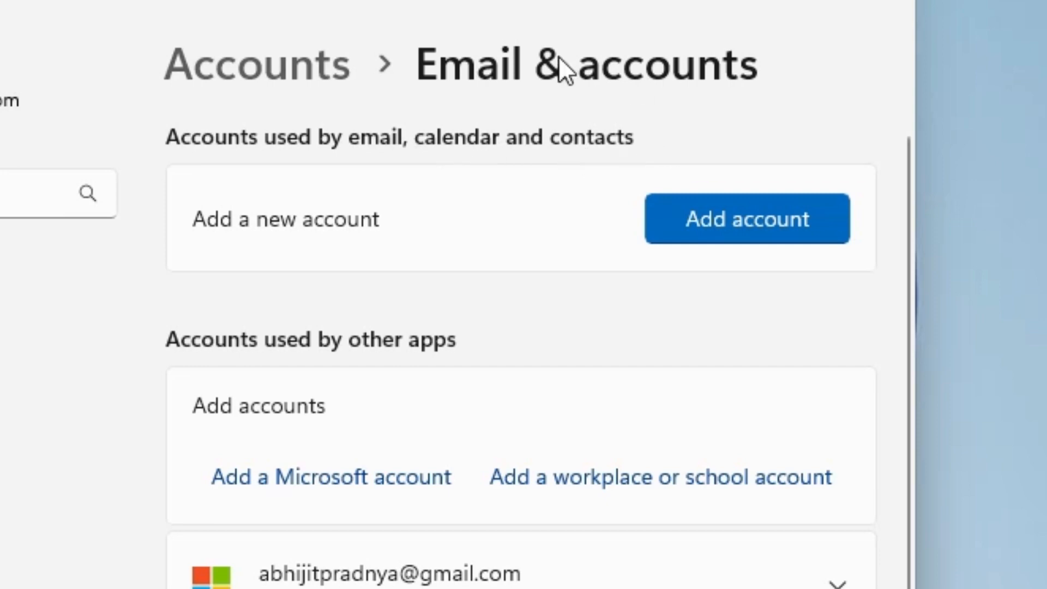
# Start adding an account and choose Google as the provider
pyautogui.click(745, 218)
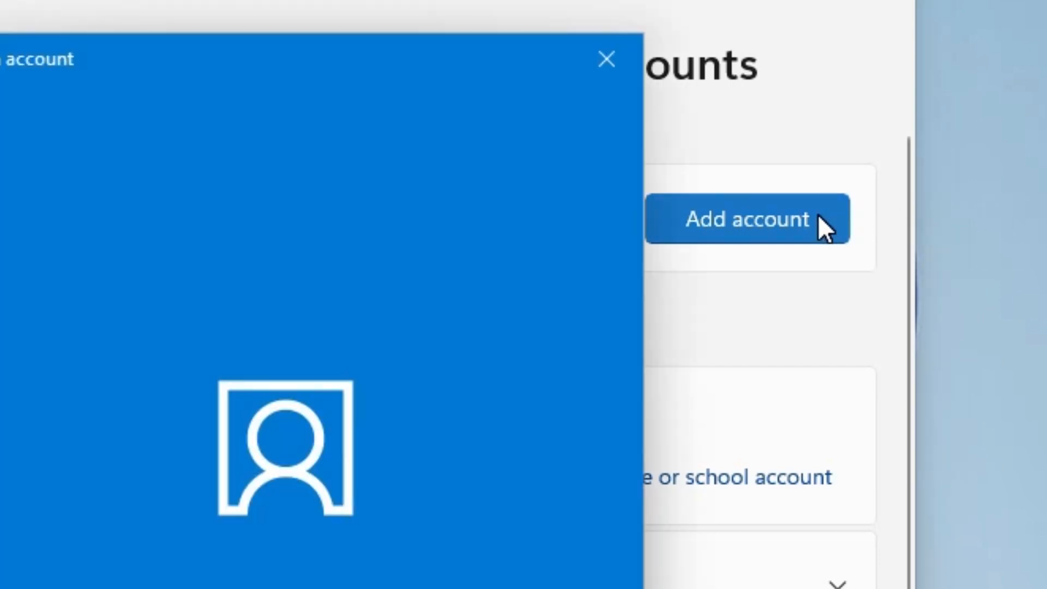
pyautogui.click(746, 218)
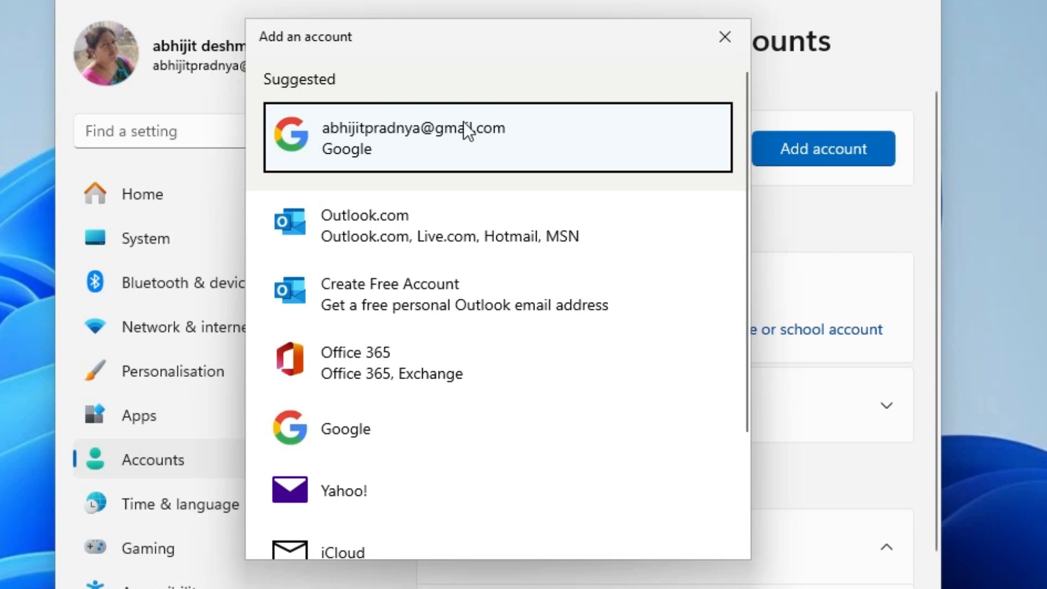
pyautogui.scroll(-3)
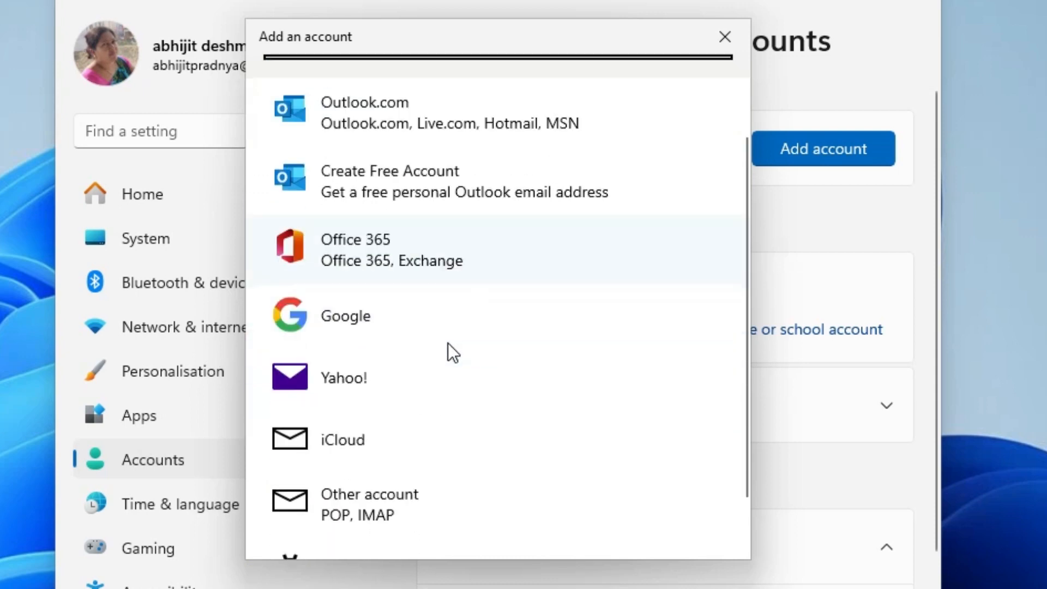
pyautogui.scroll(-3)
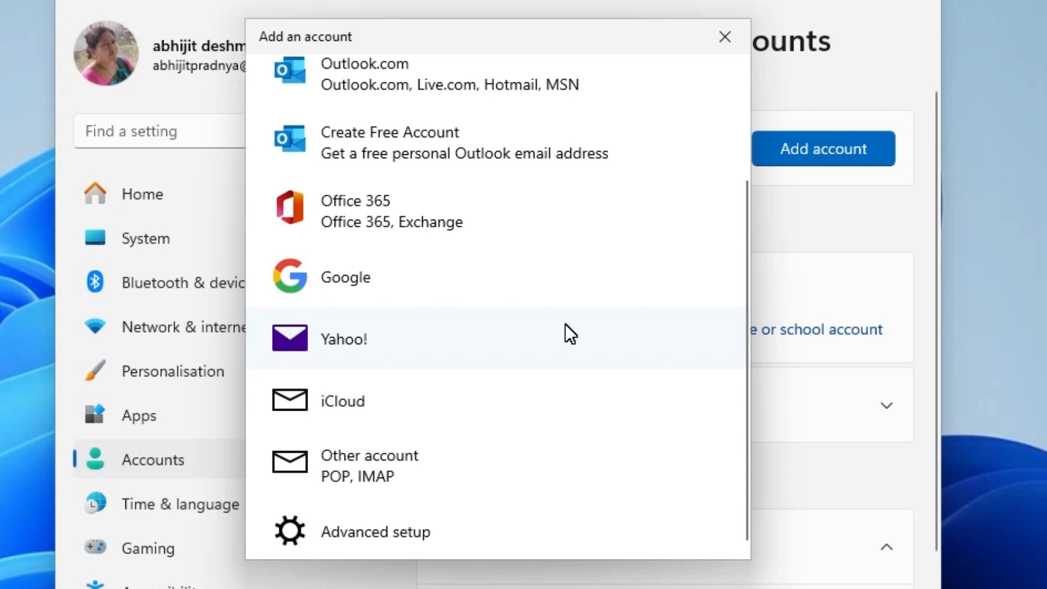
pyautogui.moveTo(400, 293)
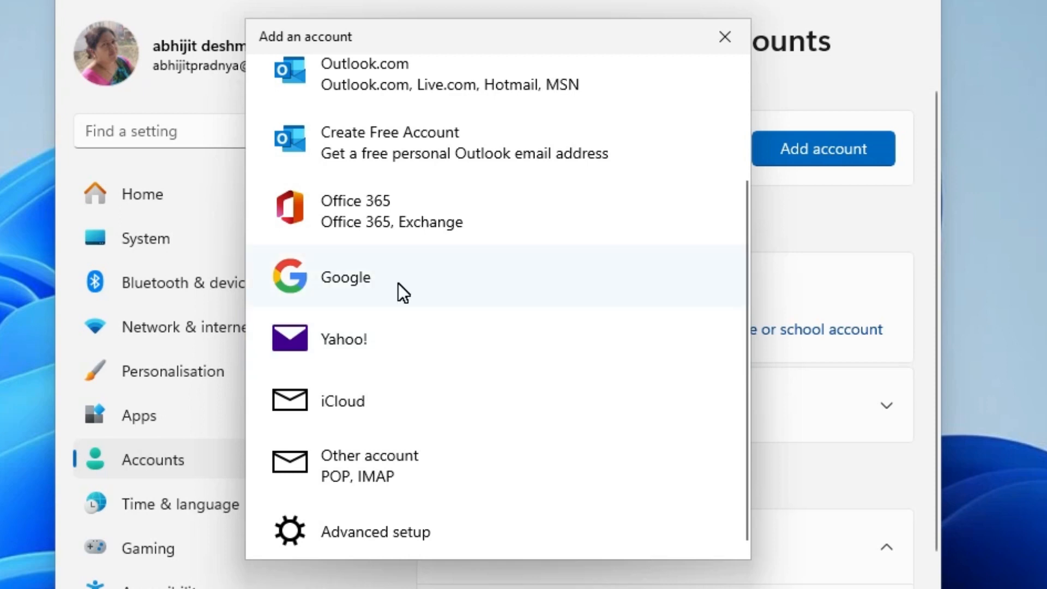
pyautogui.click(345, 276)
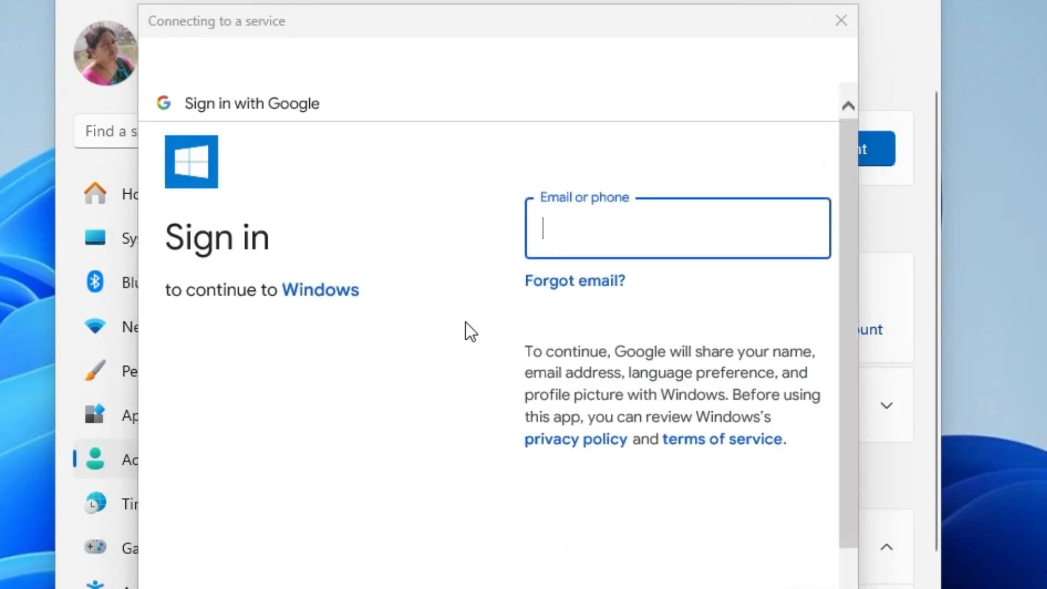
pyautogui.moveTo(600, 237)
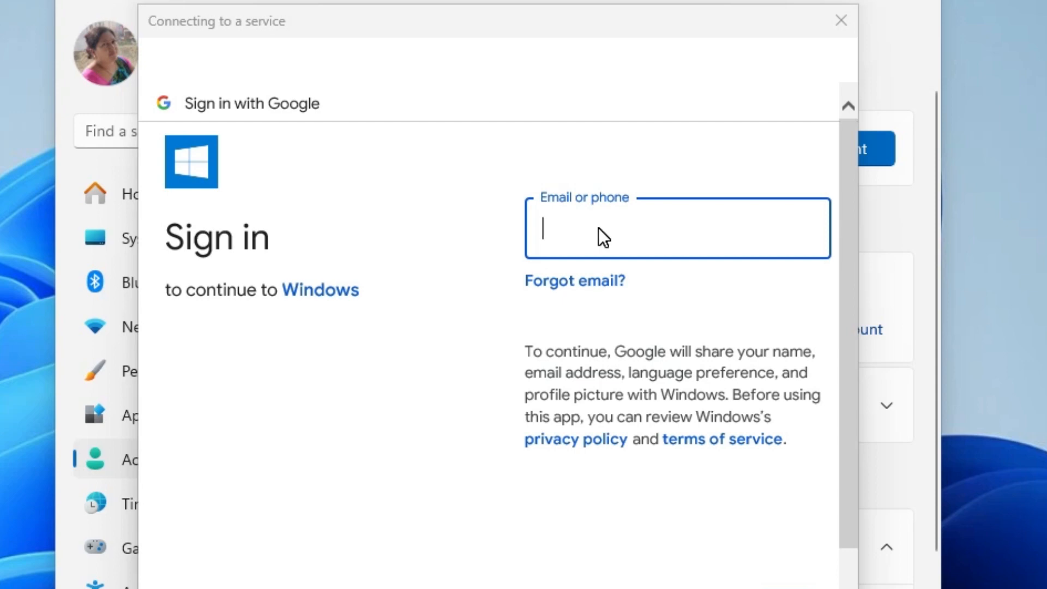
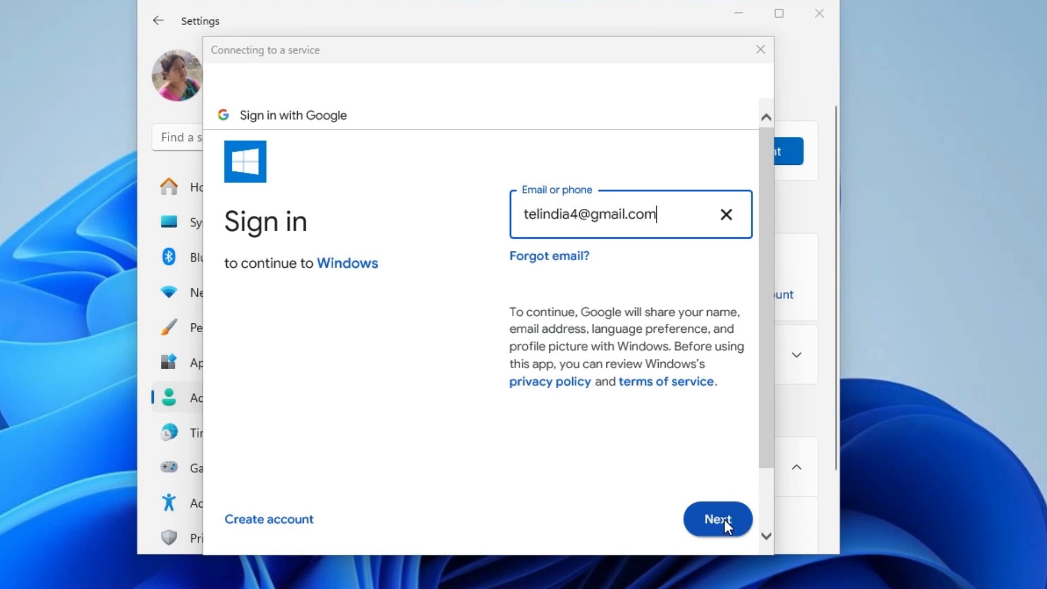
pyautogui.click(716, 519)
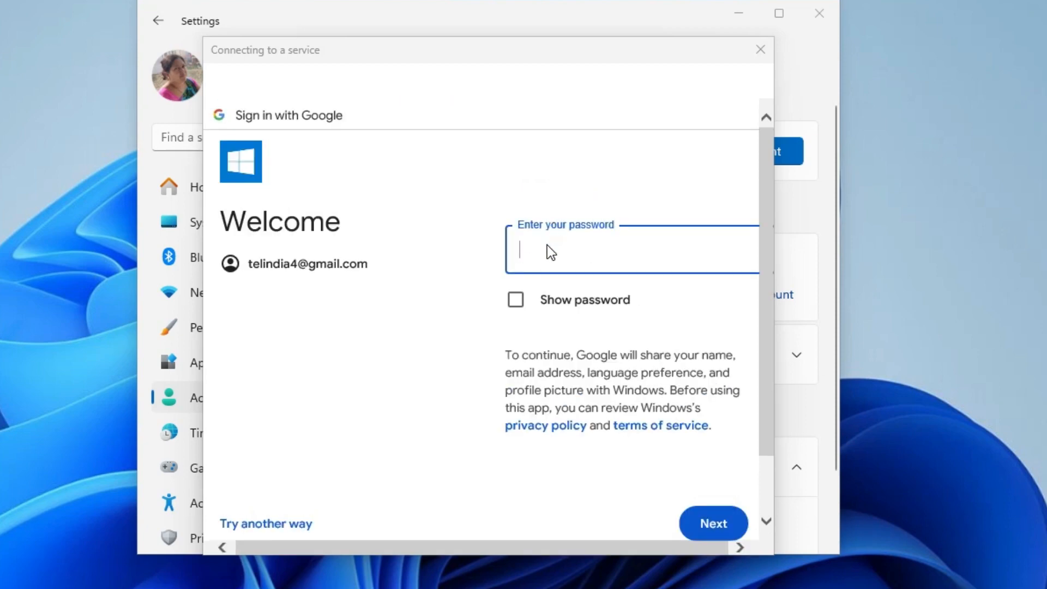
pyautogui.write('password')
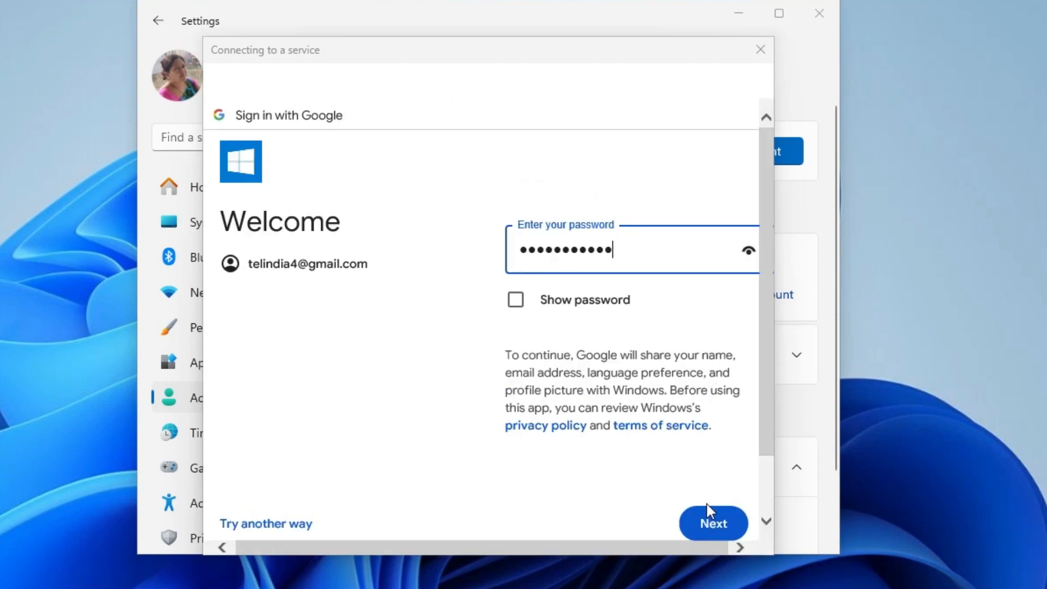
pyautogui.click(712, 523)
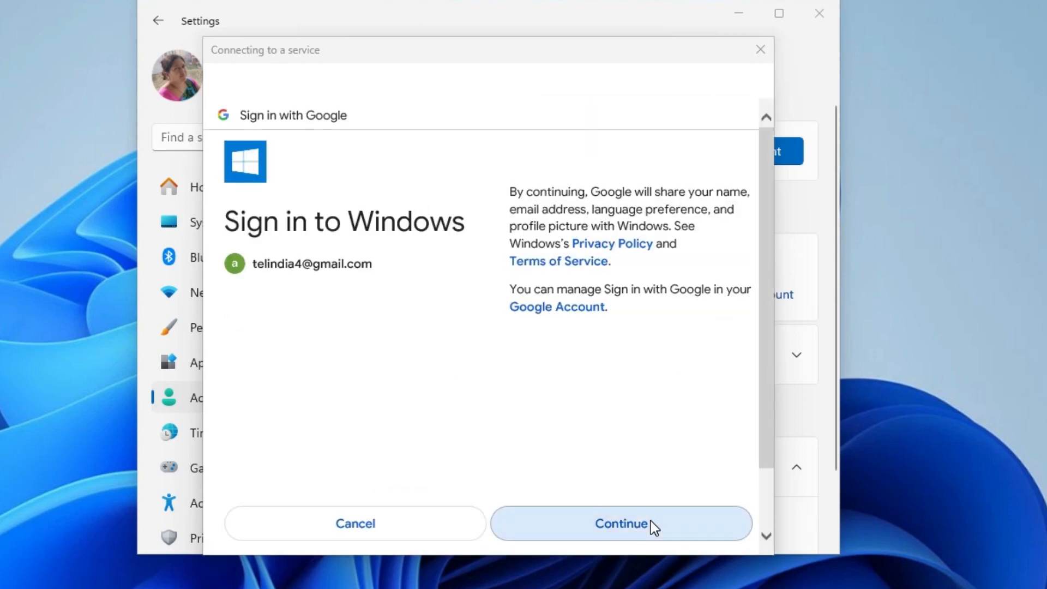
# Continue the sign-in and allow Windows access to the Google account
pyautogui.click(620, 523)
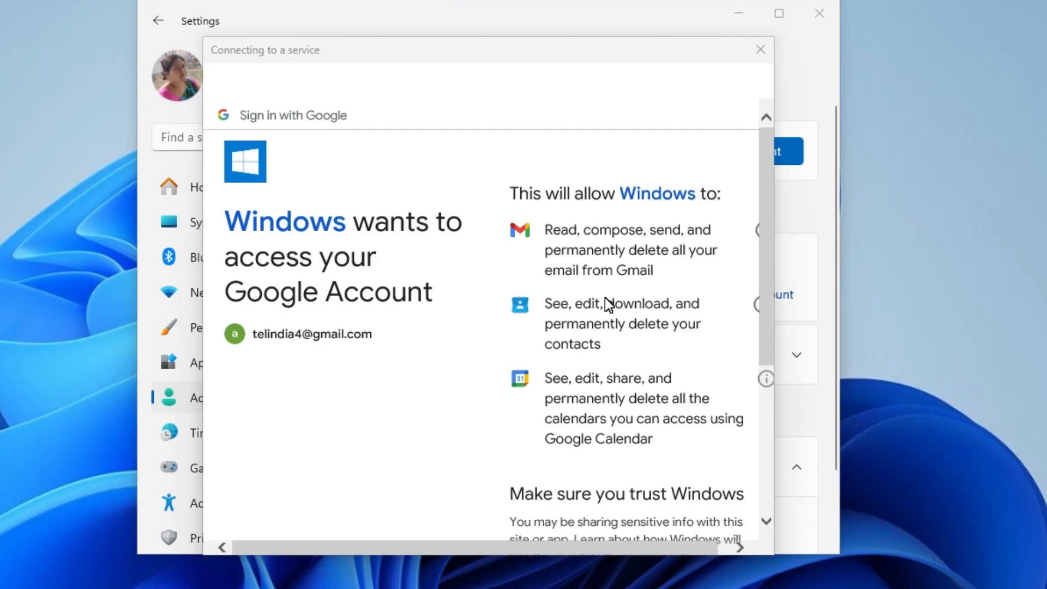
pyautogui.scroll(-3)
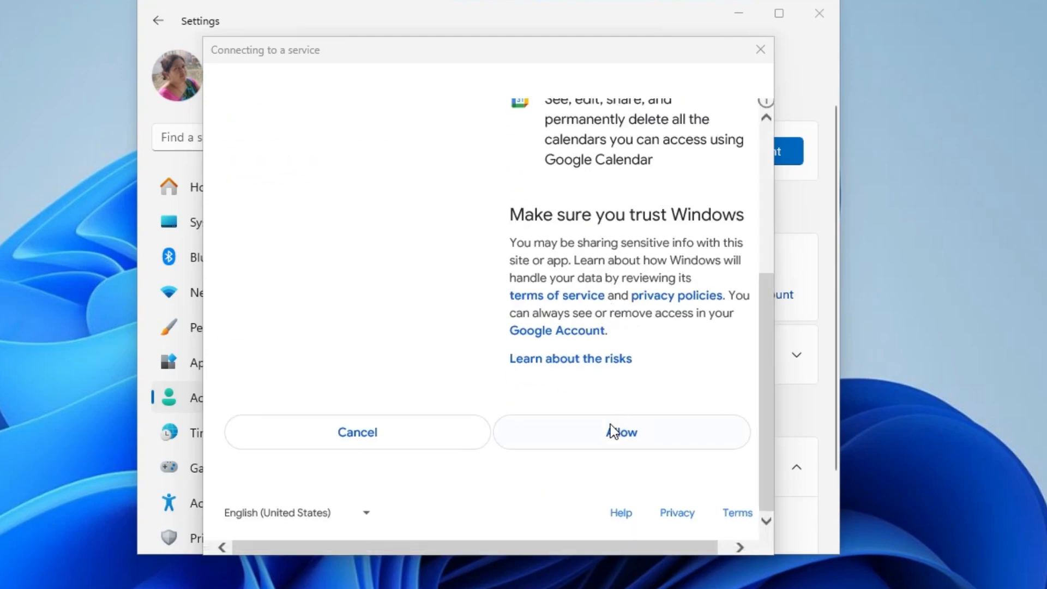
pyautogui.click(619, 432)
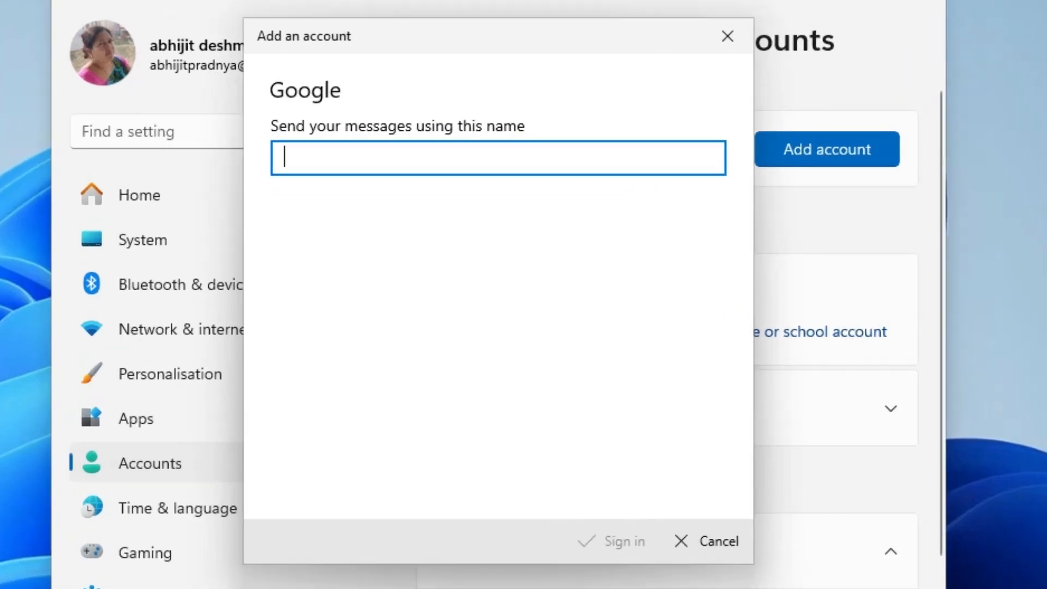
# Finish setup with sender name 'Abhijit' so the Gmail account is listed
pyautogui.write('Abhijit')
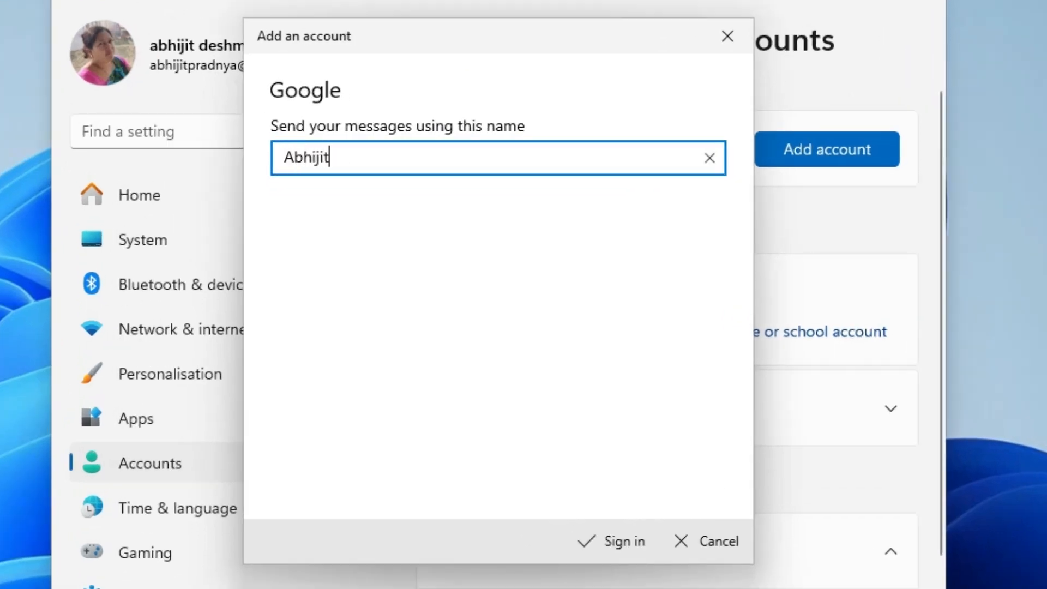
pyautogui.click(620, 541)
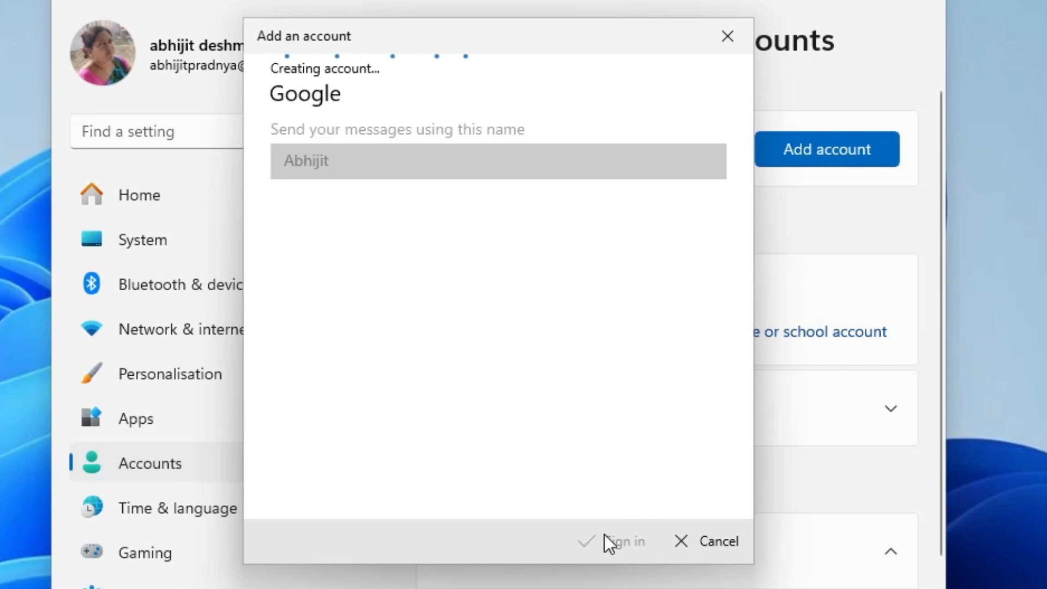
pyautogui.click(623, 541)
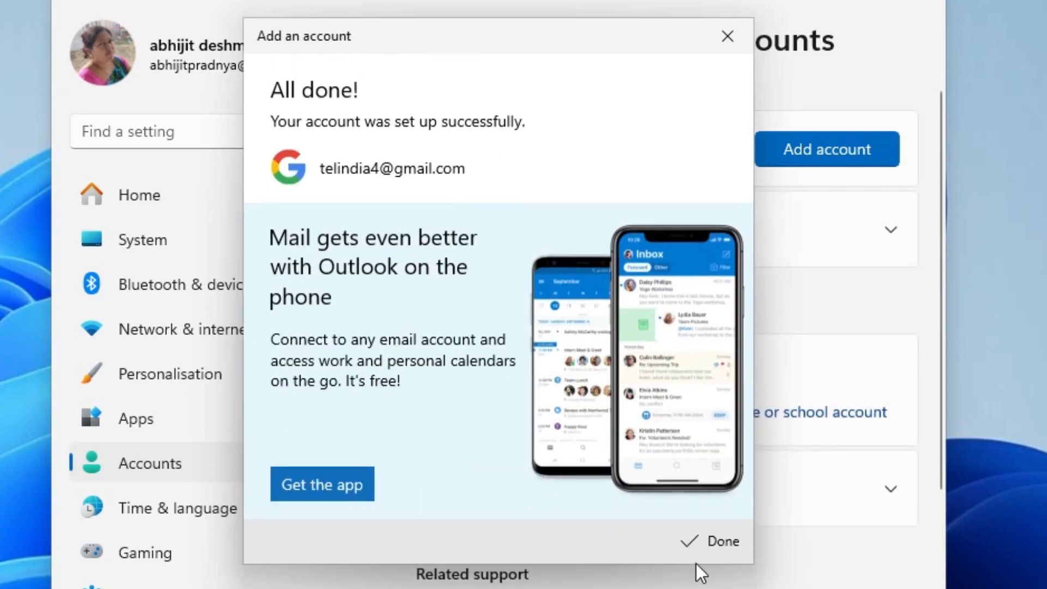
pyautogui.click(719, 542)
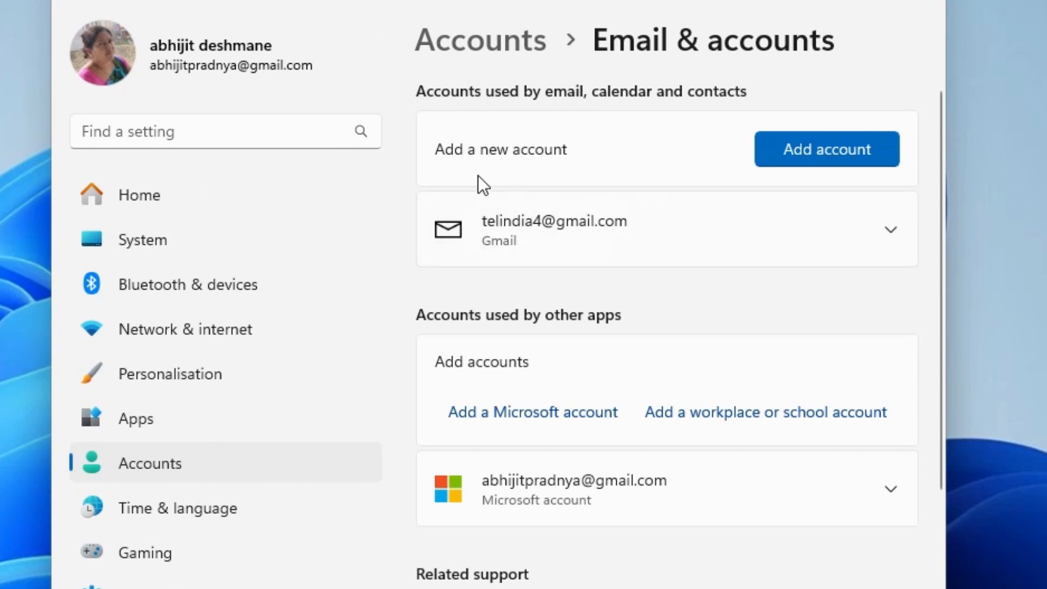
pyautogui.moveTo(640, 279)
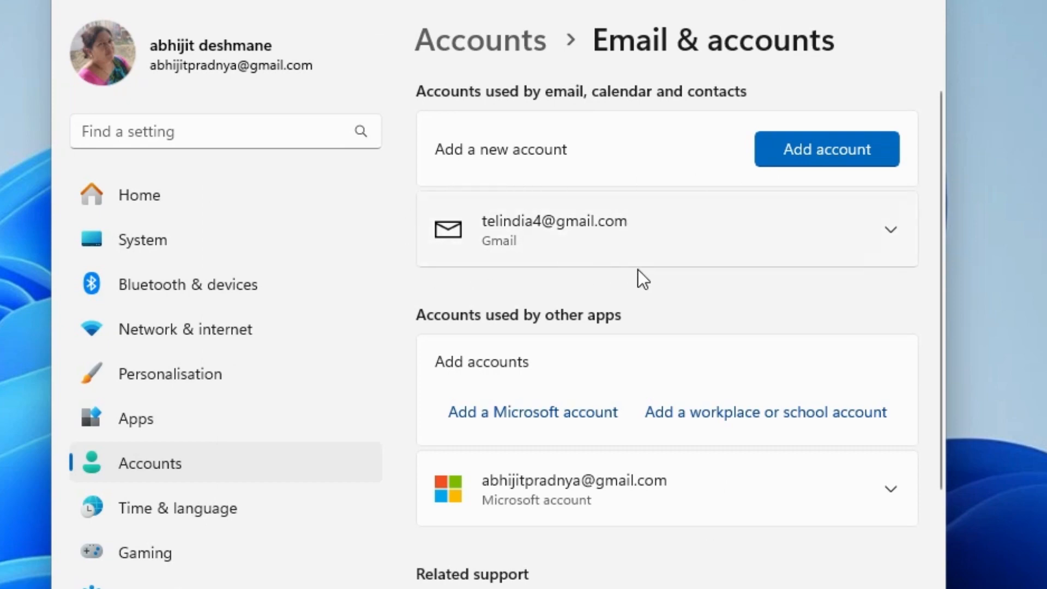
pyautogui.moveTo(667, 239)
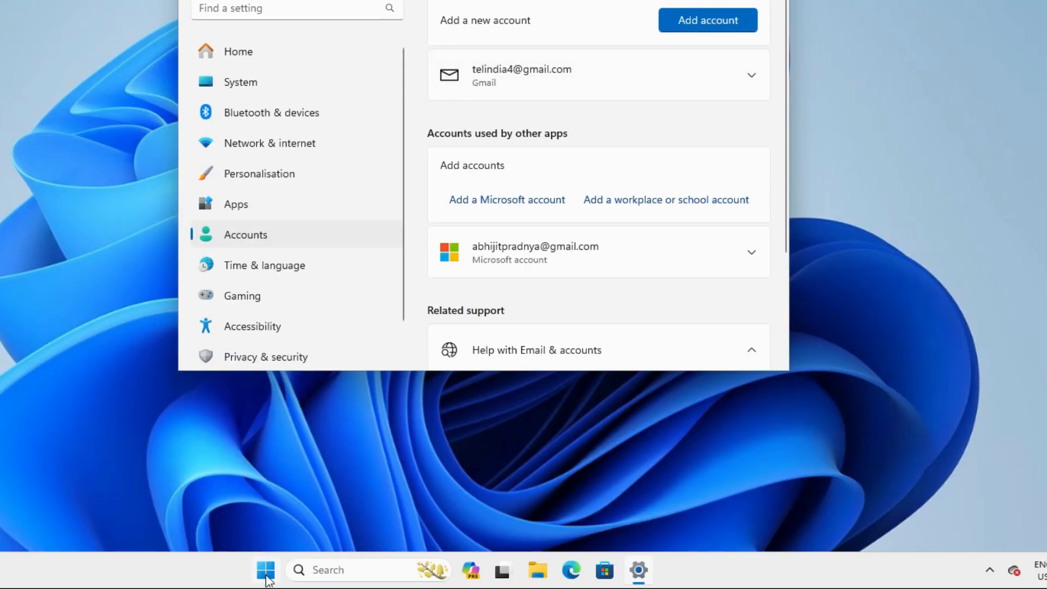
# Search Start for 'outlook (new)'
pyautogui.click(265, 570)
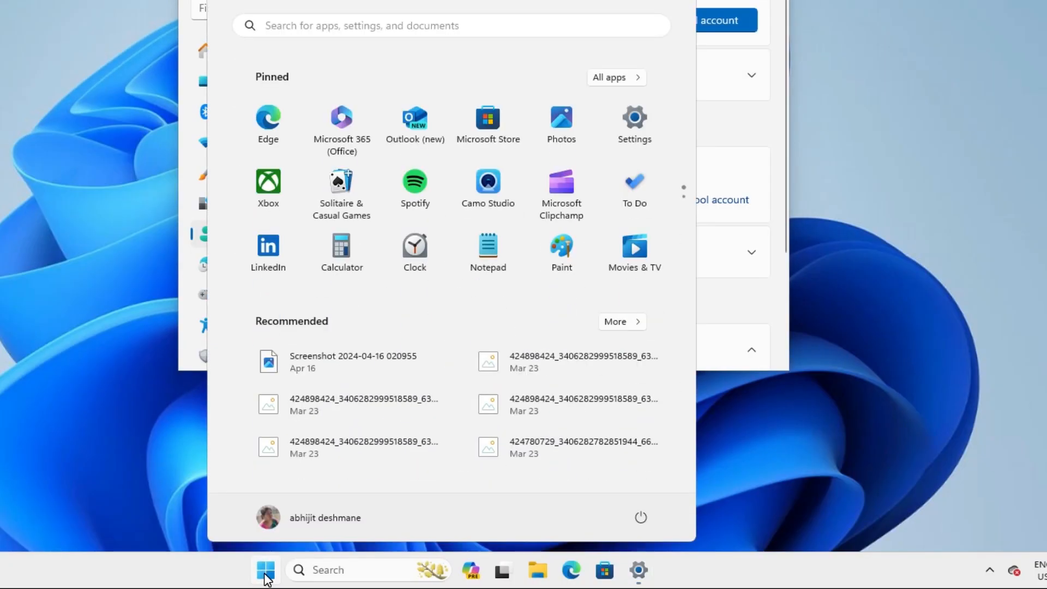
pyautogui.write('outlook (new)')
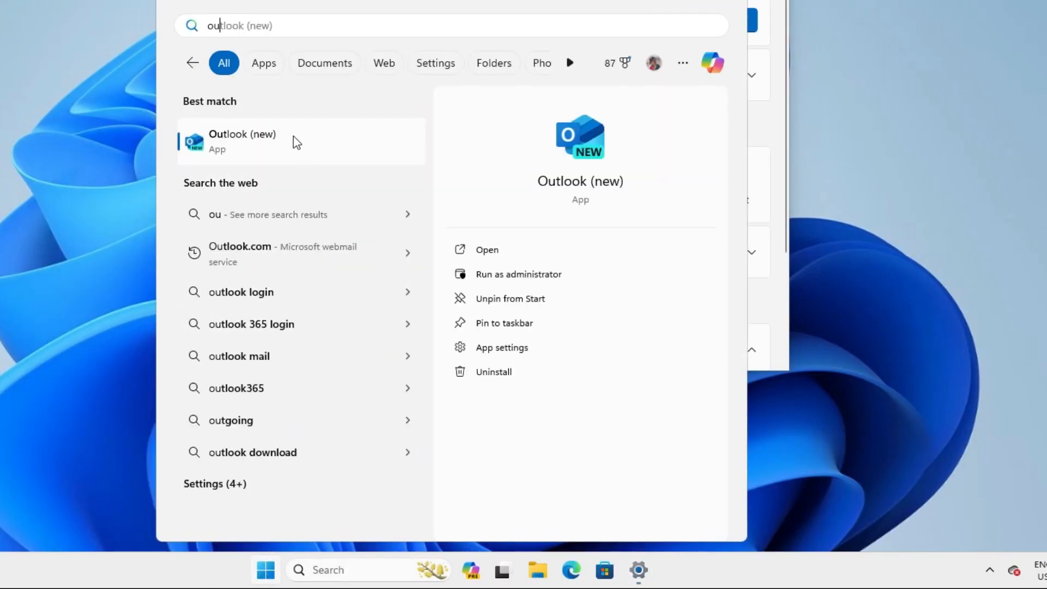